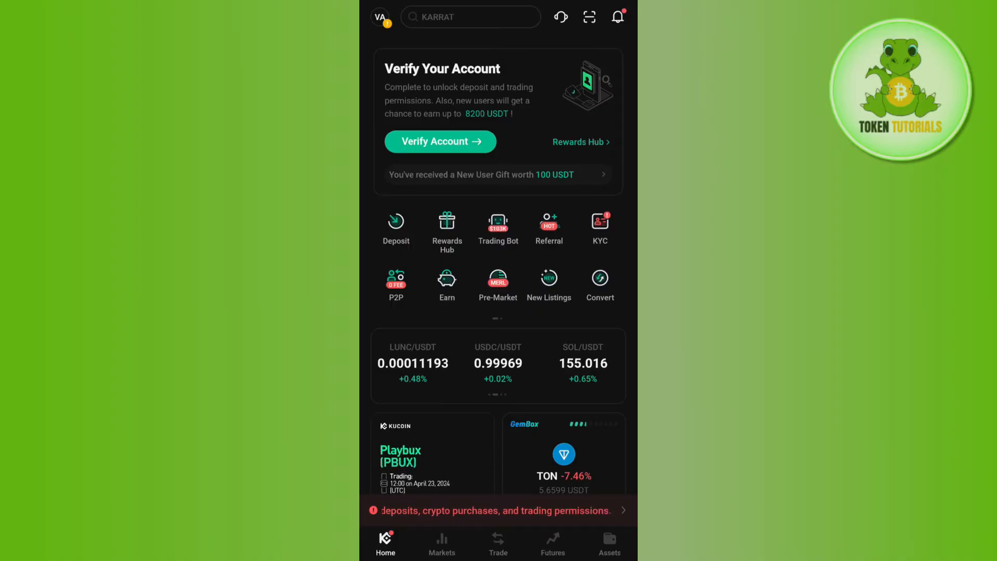
# Step: Reach the account menu from the profile avatar on the home screen
pyautogui.click(380, 17)
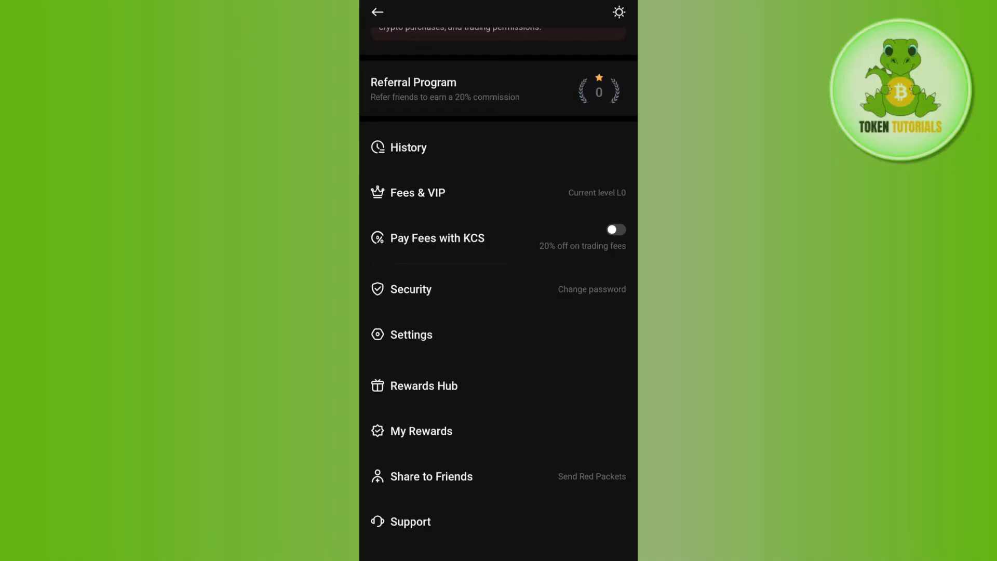
# Step: From Security, start changing Google Verification so the Change Google 2FA warning appears
pyautogui.click(411, 289)
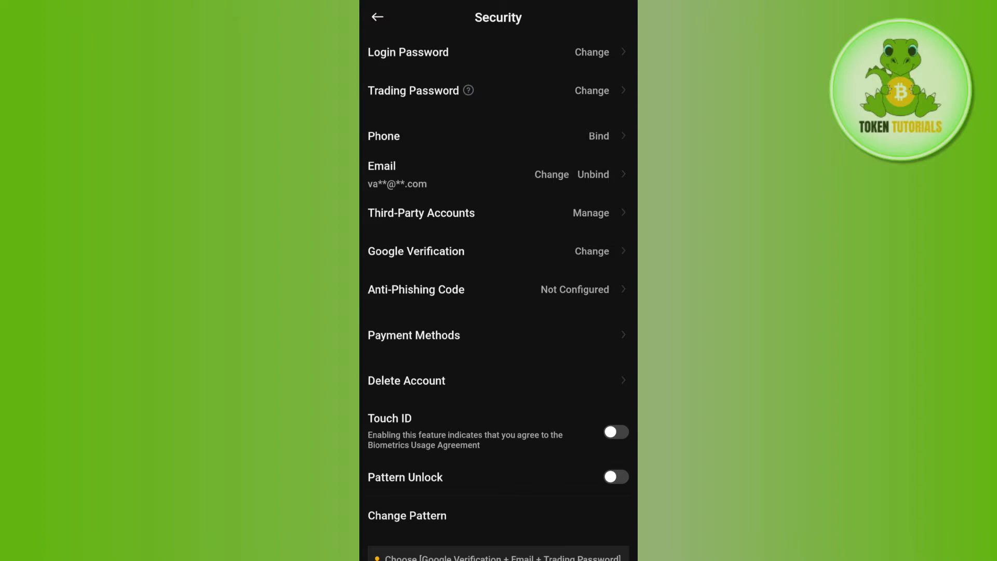
pyautogui.click(591, 250)
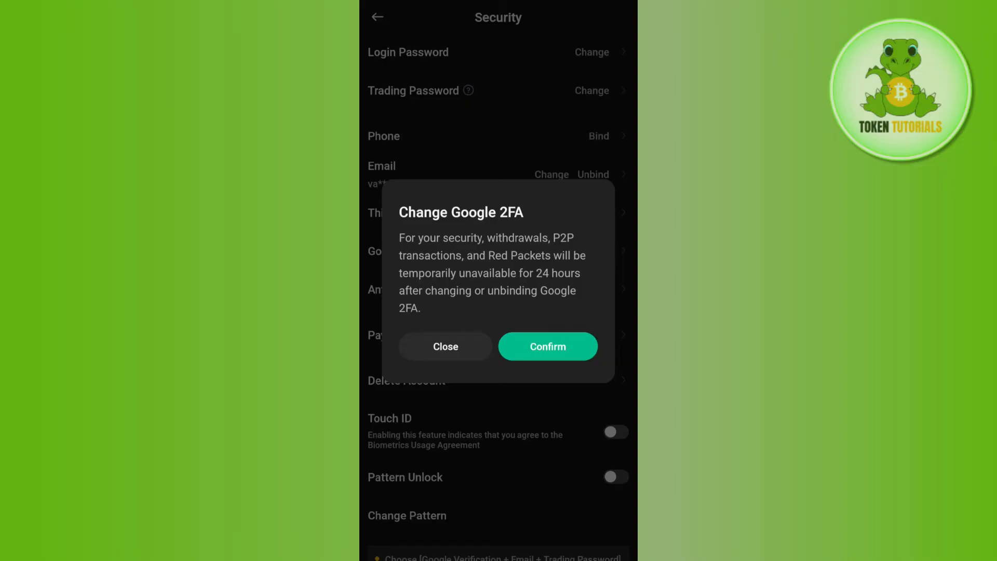
# Step: Confirm the 24-hour withdrawal restriction to proceed to the 2FA code prompt
pyautogui.click(547, 346)
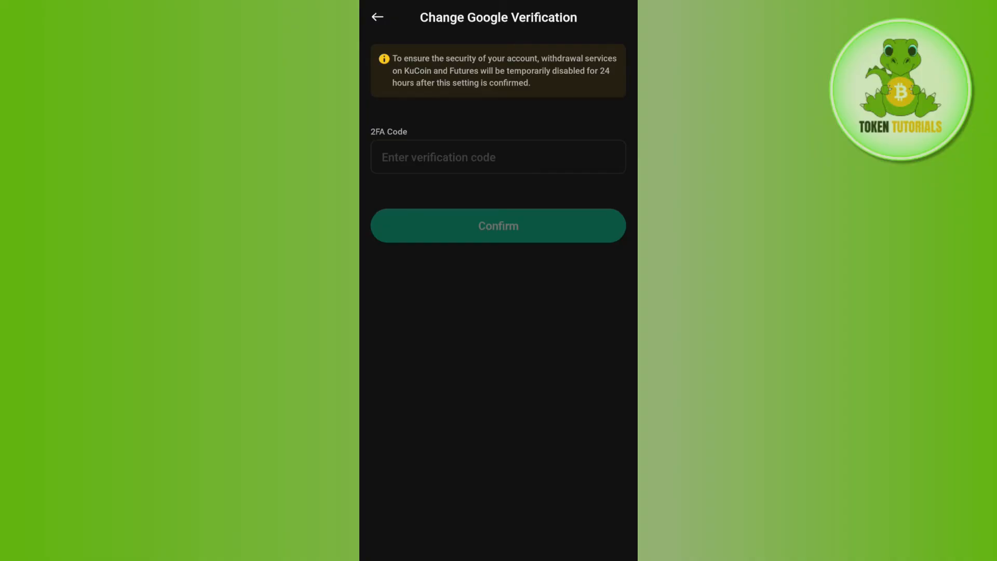
# Step: Submit the 2FA code, then continue past the new private key to the Configure Google activation screen
pyautogui.click(497, 225)
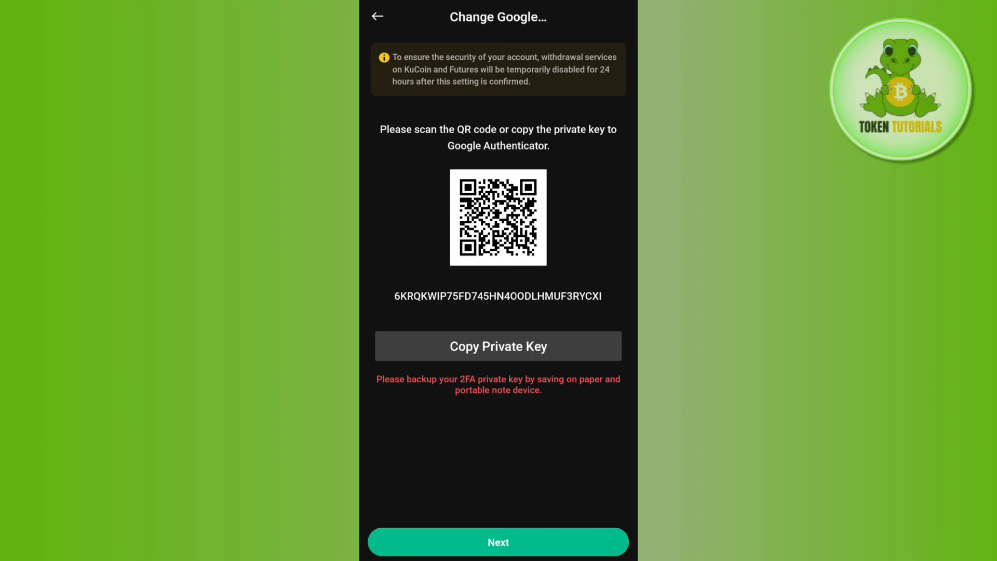
pyautogui.click(497, 542)
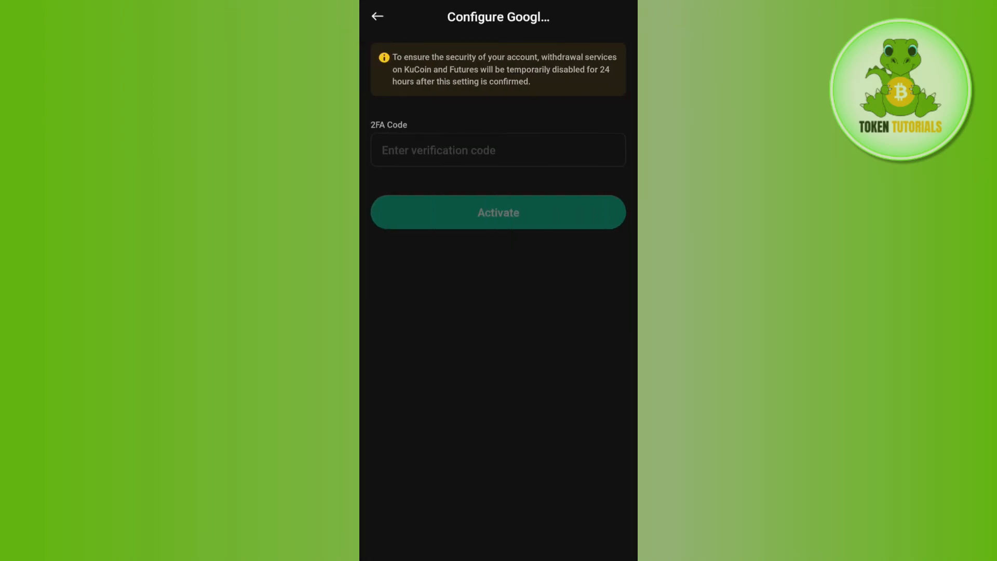